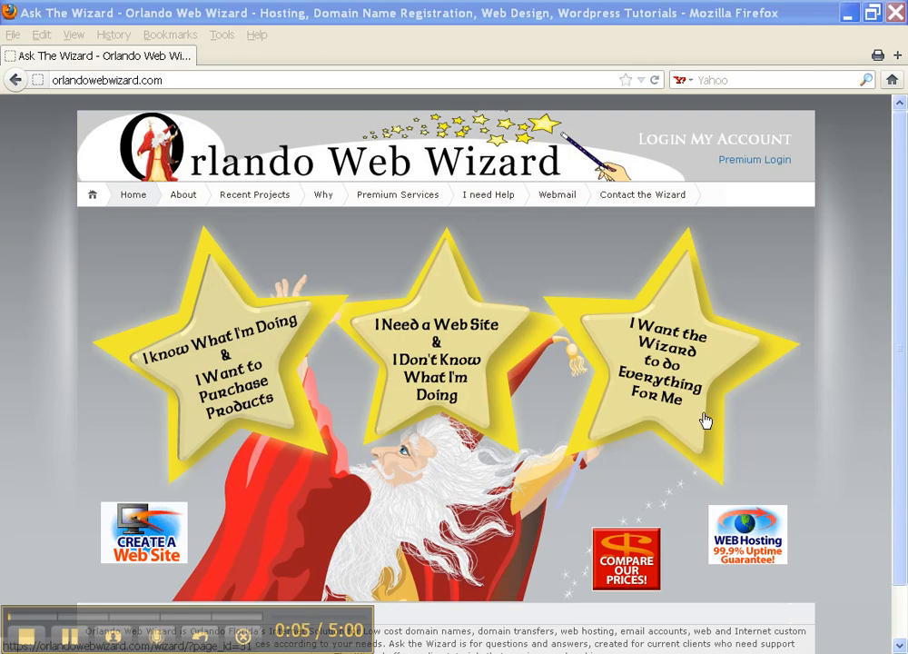
pyautogui.moveTo(756, 298)
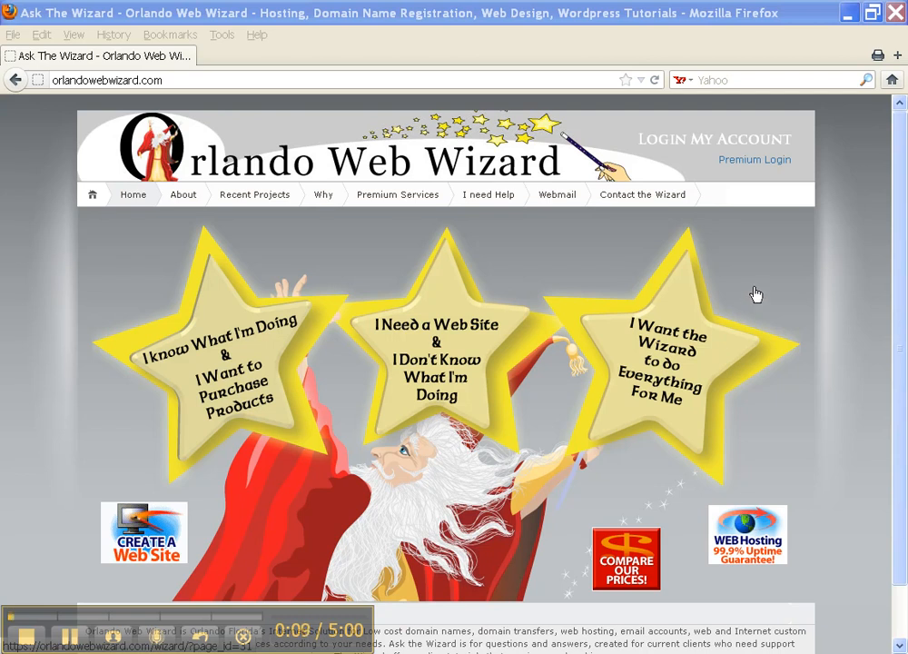
pyautogui.moveTo(731, 278)
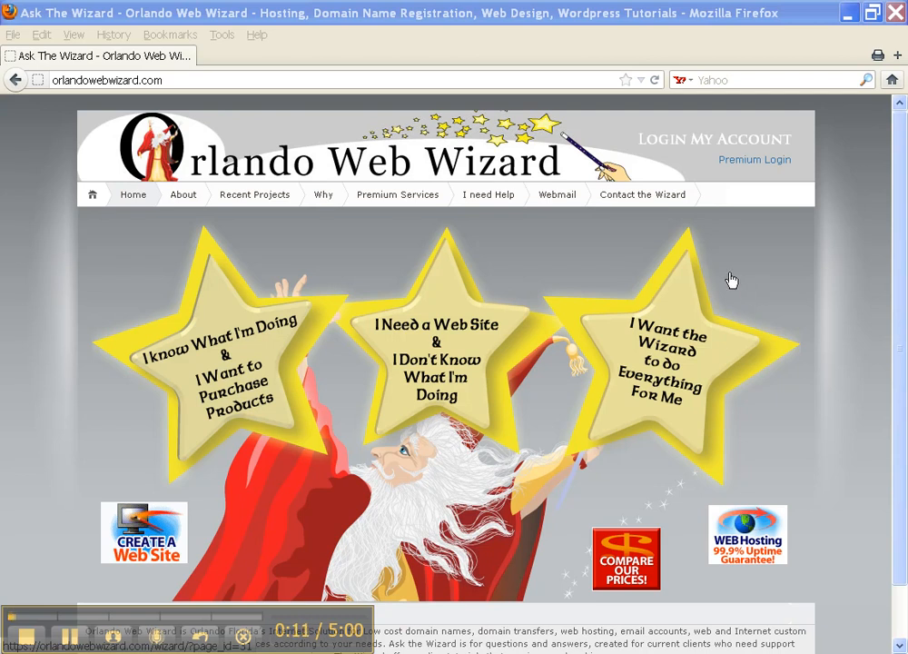
pyautogui.moveTo(624, 254)
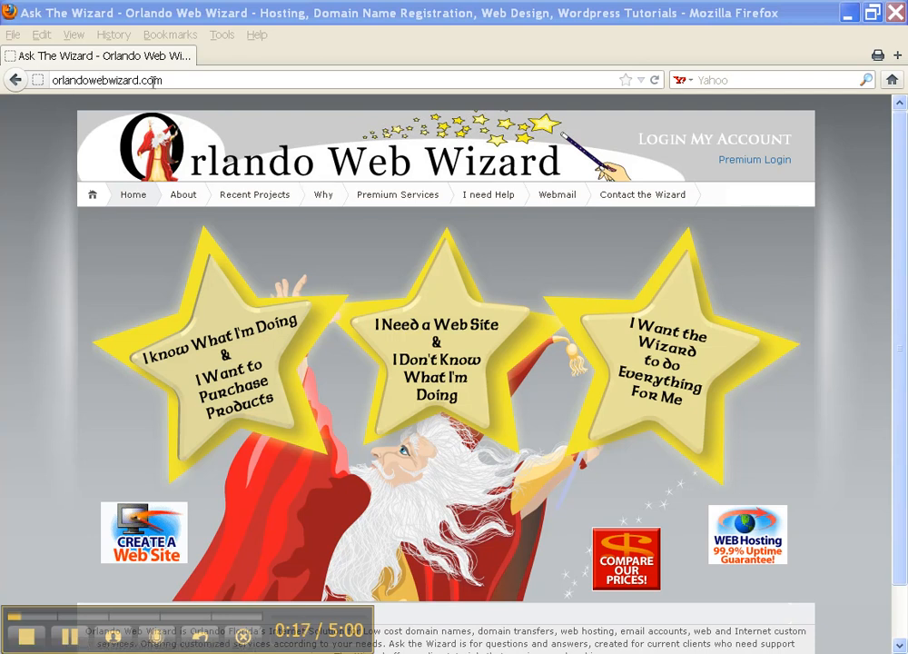
pyautogui.moveTo(679, 160)
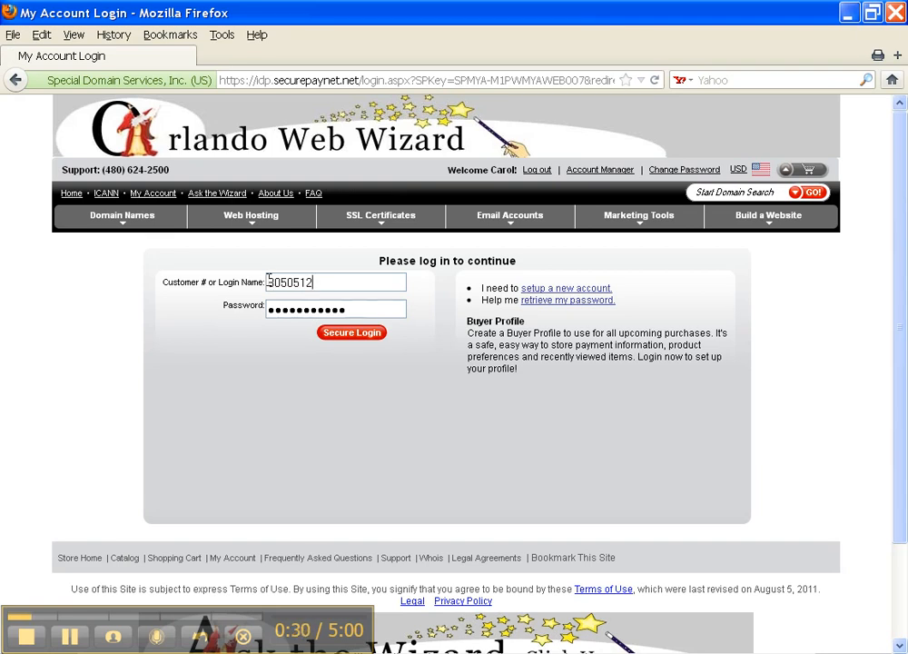
# Sign in with the customer number and password via Secure Login
pyautogui.click(336, 309)
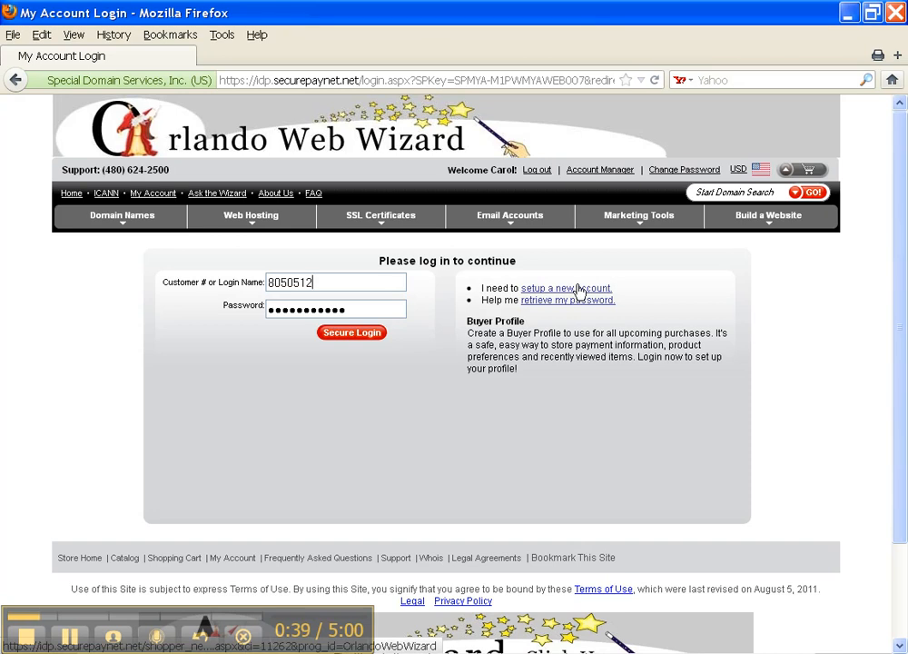
pyautogui.moveTo(590, 292)
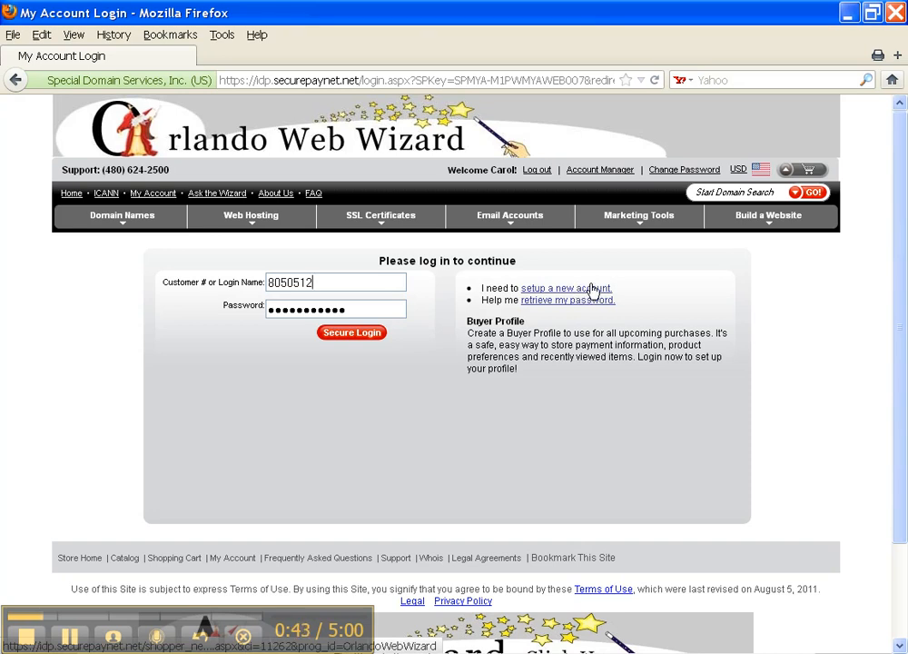
pyautogui.moveTo(352, 352)
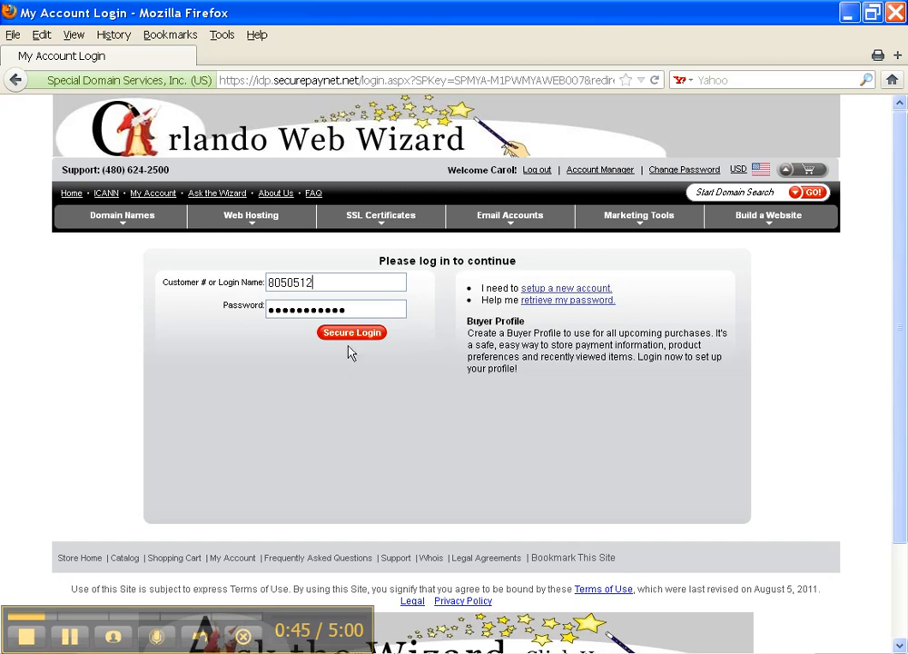
pyautogui.click(352, 332)
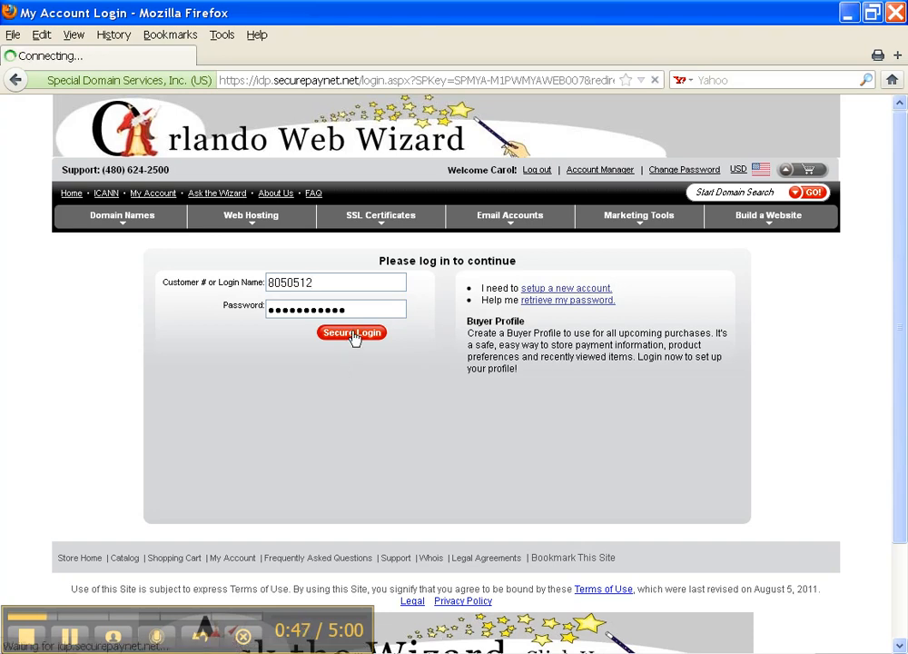
pyautogui.click(353, 333)
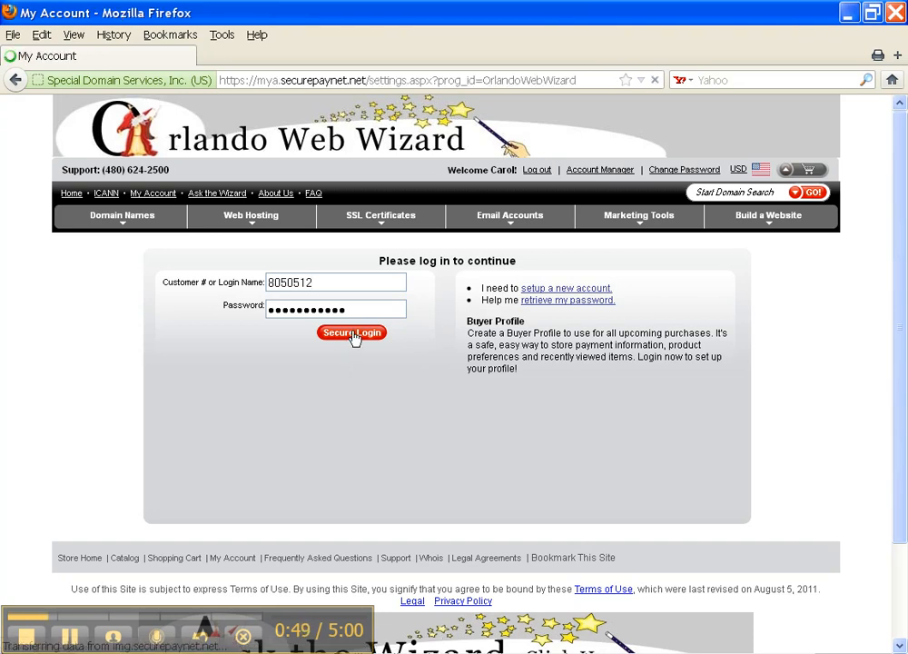
# Check the domain search options on My Account and dismiss them
pyautogui.click(352, 332)
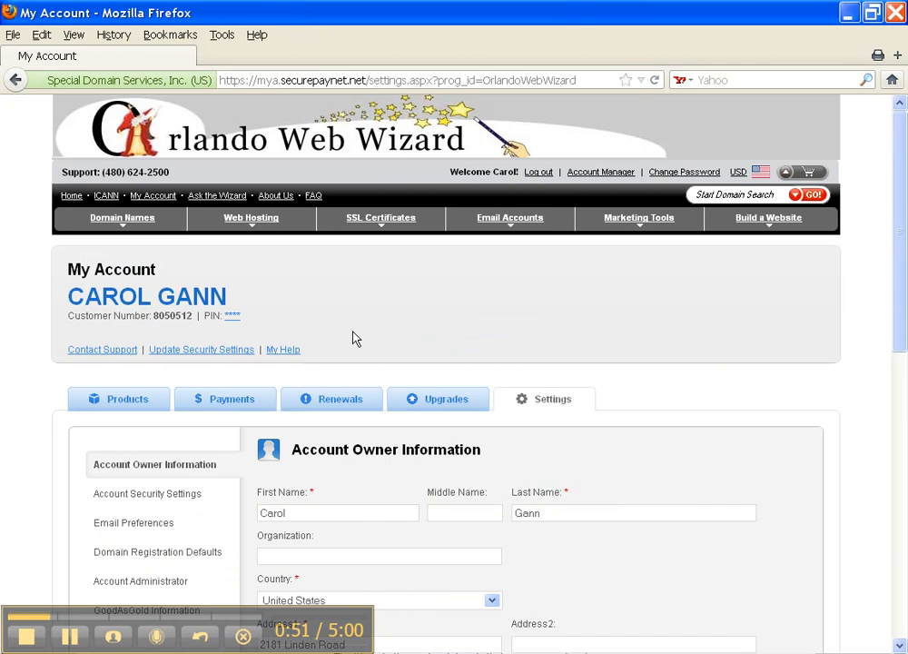
pyautogui.moveTo(378, 310)
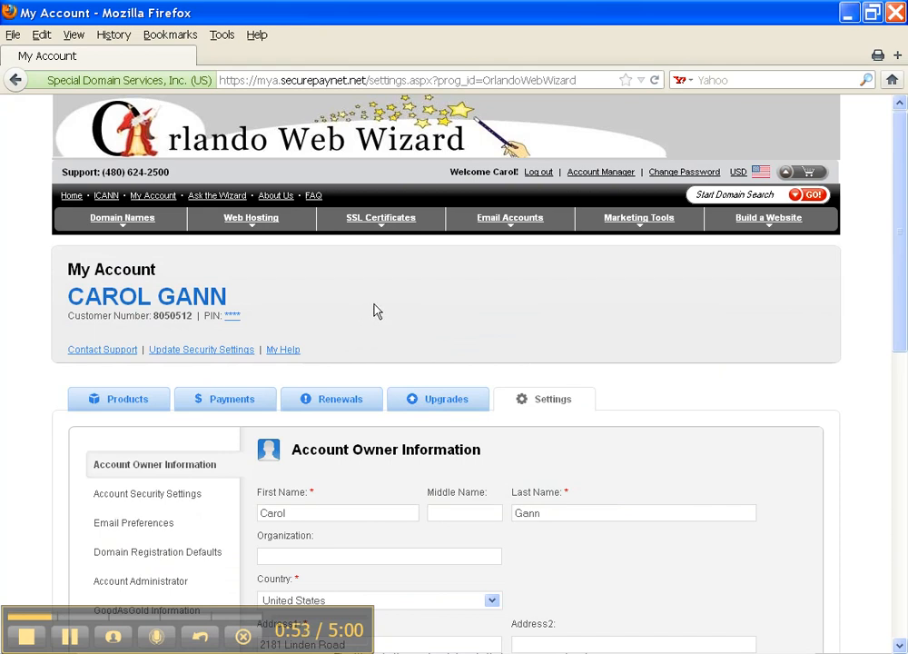
pyautogui.moveTo(636, 288)
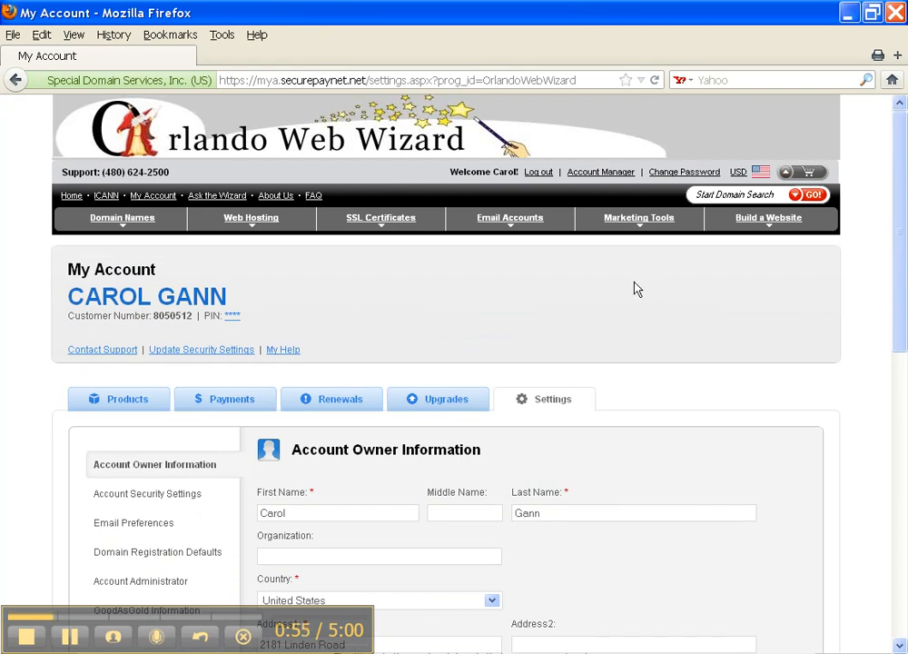
pyautogui.click(748, 194)
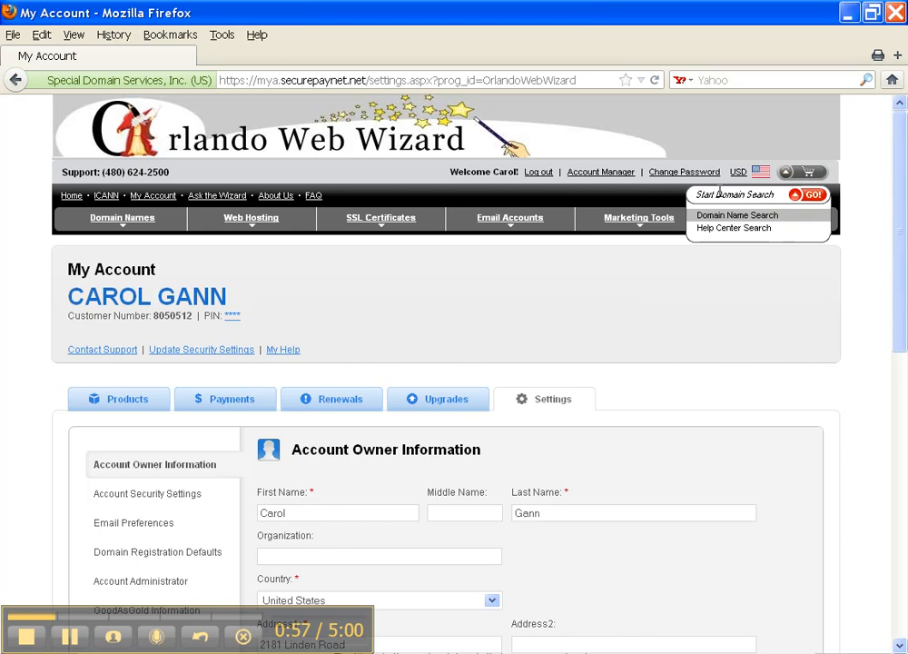
pyautogui.click(749, 194)
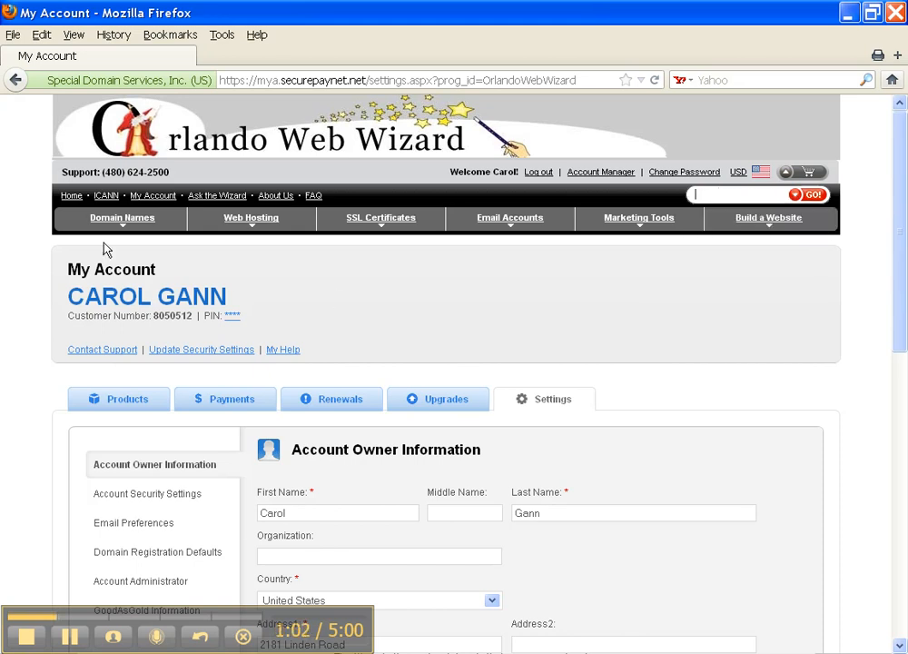
# Choose Register Domains from the Domain Names menu to reach the domain search page
pyautogui.click(122, 218)
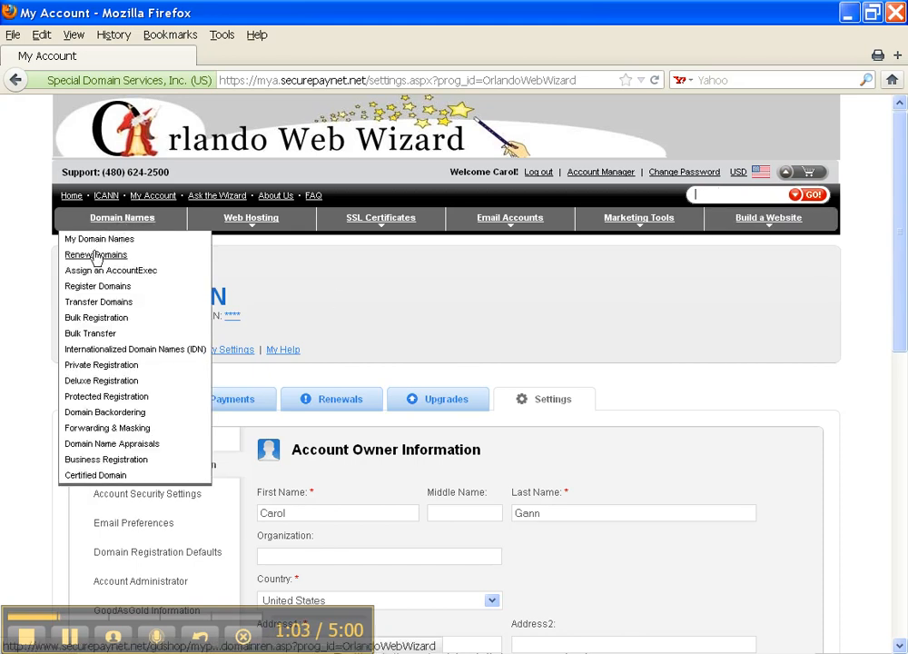
pyautogui.click(98, 287)
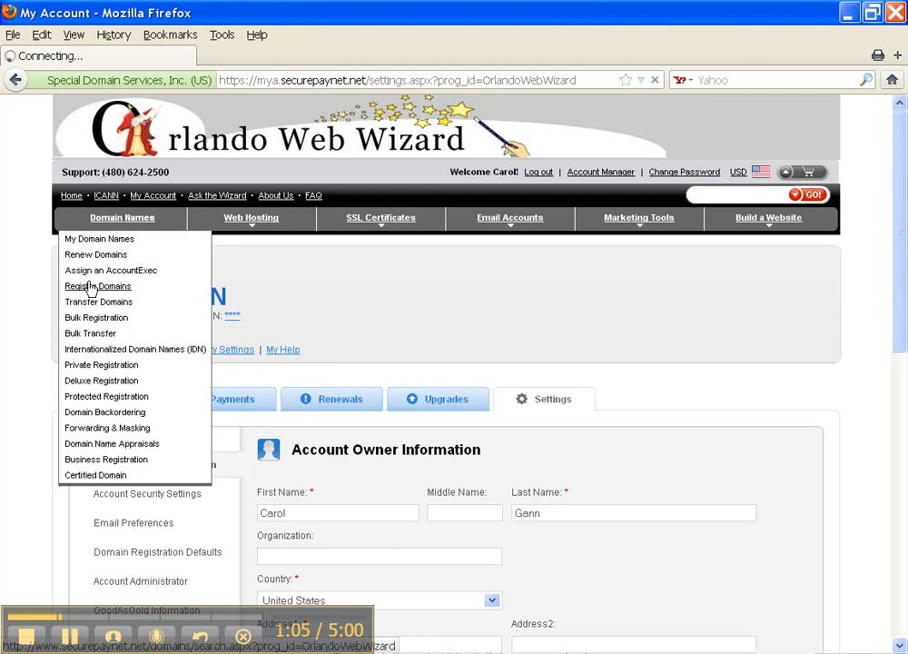
pyautogui.click(97, 287)
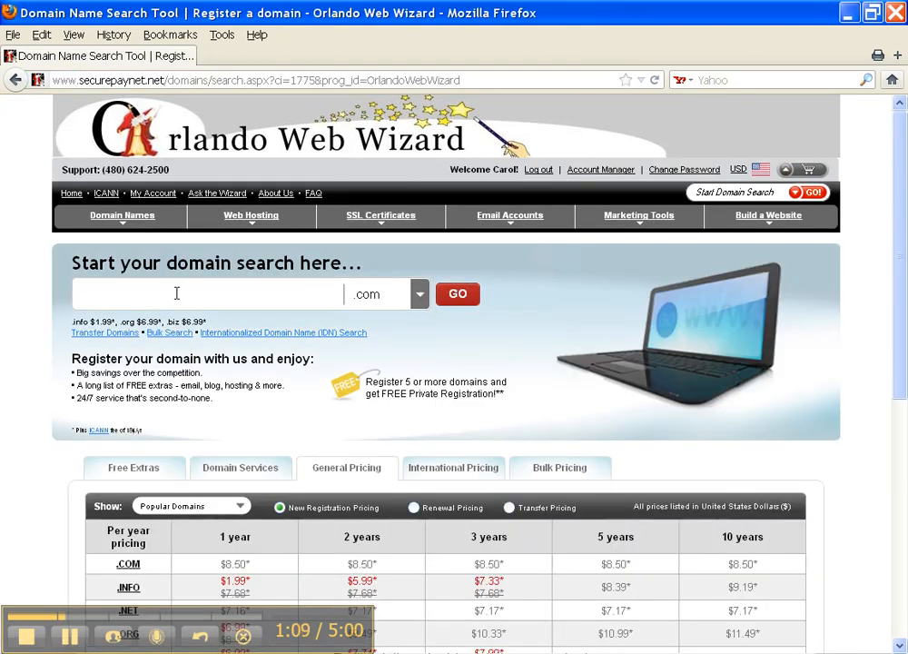
pyautogui.moveTo(414, 286)
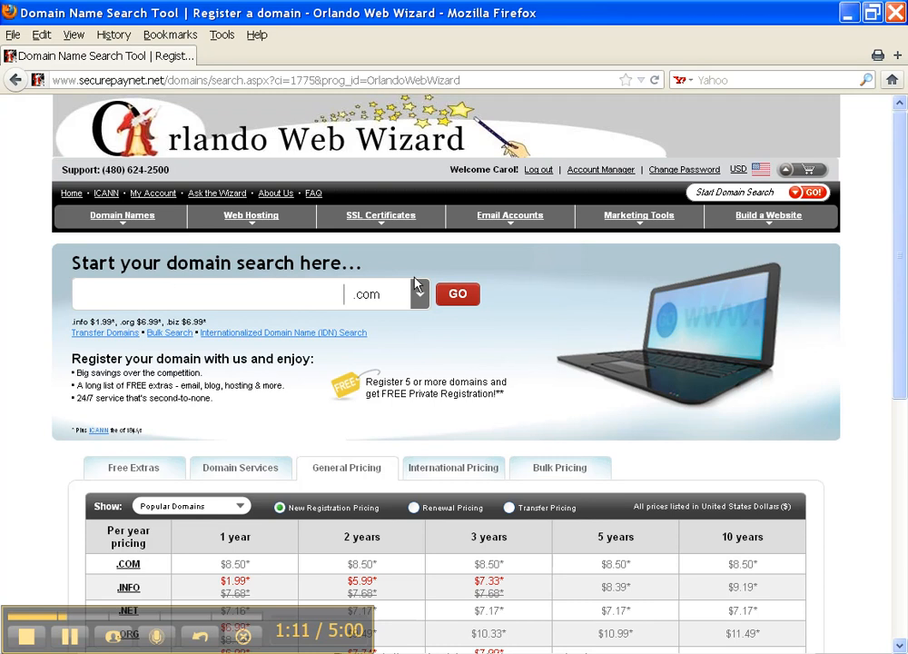
# Return to My Account and launch the DOMAINS product into Domain Manager
pyautogui.click(599, 169)
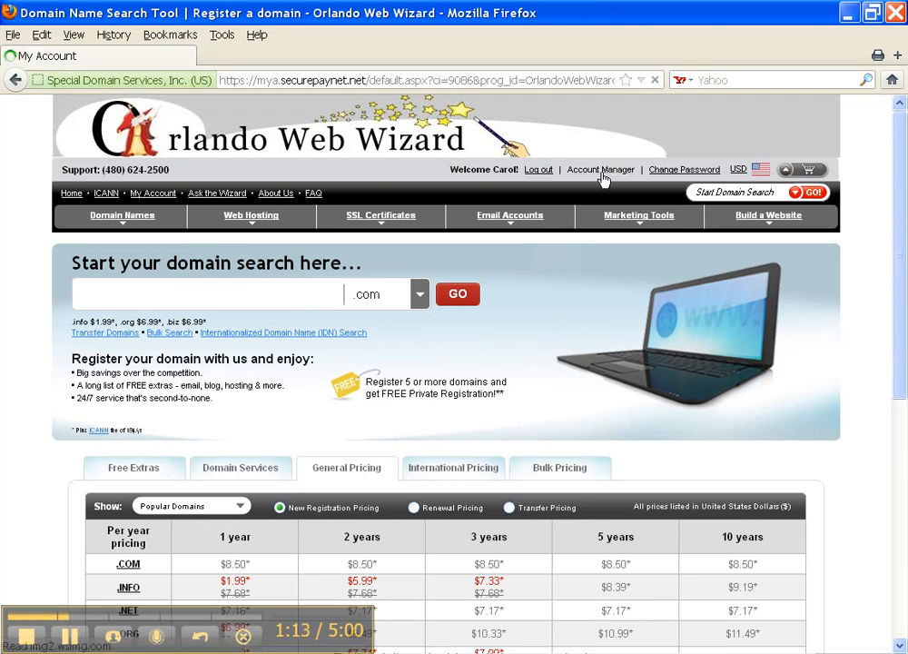
pyautogui.click(599, 169)
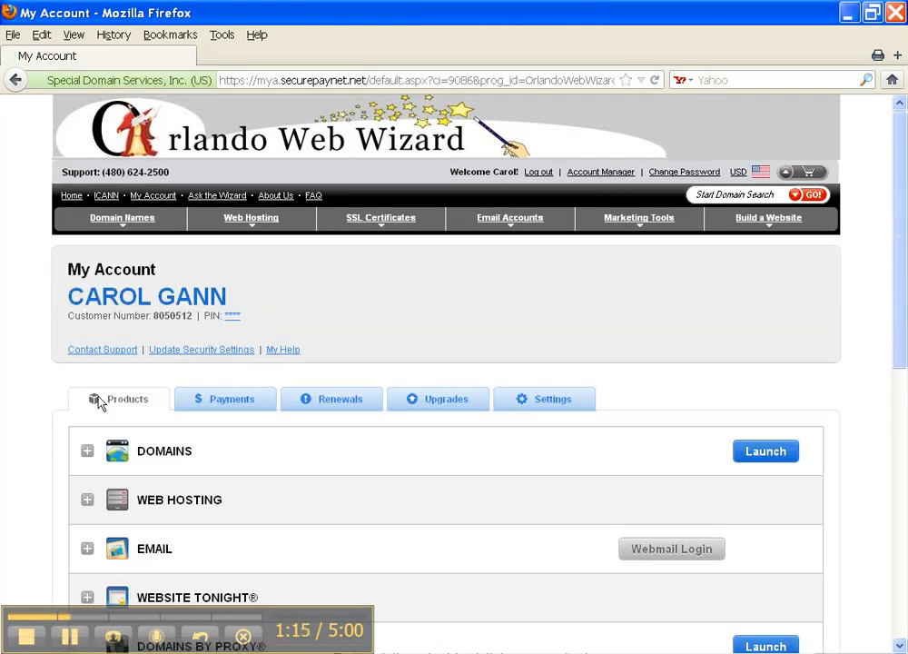
pyautogui.moveTo(88, 450)
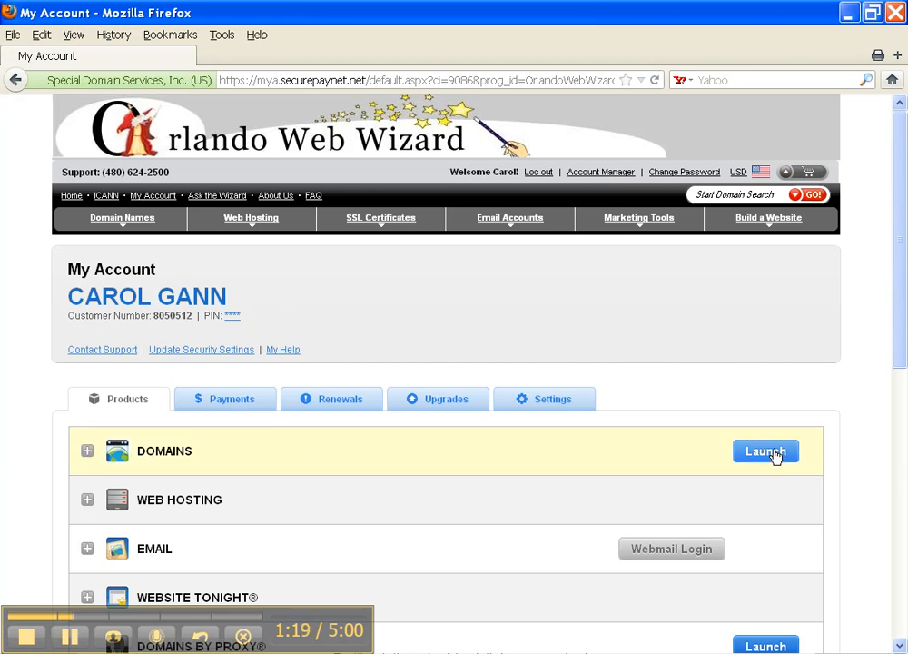
pyautogui.click(767, 451)
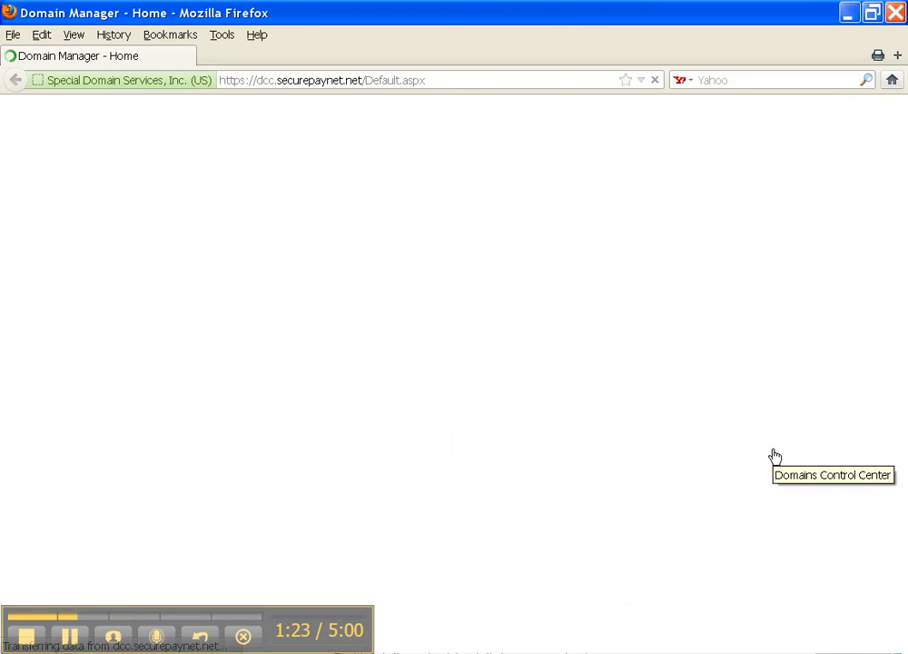
pyautogui.moveTo(530, 402)
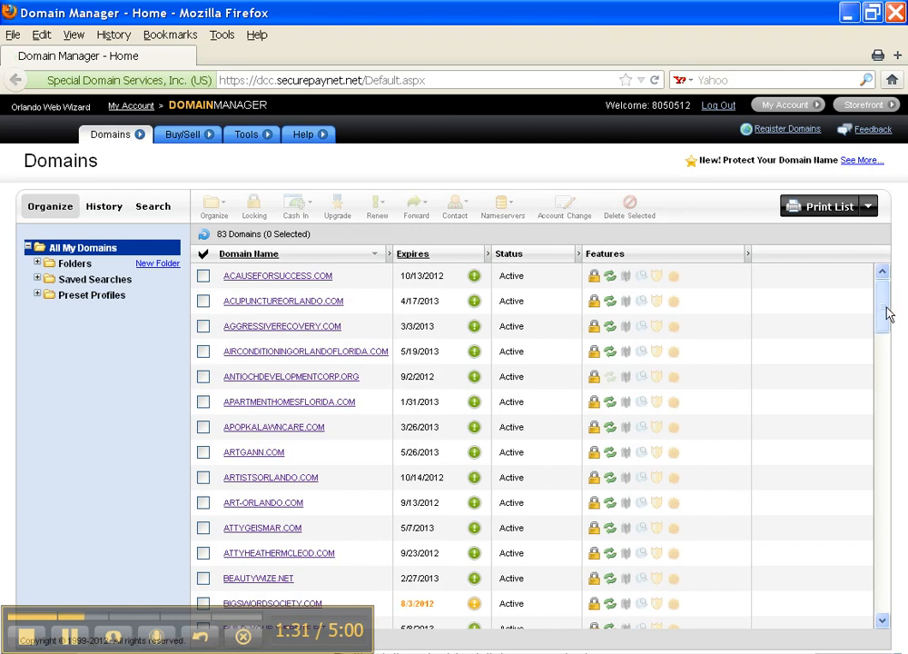
# Locate CARICATUREORLANDO.NET in the domain list and open its Domain Details page
pyautogui.scroll(-3)
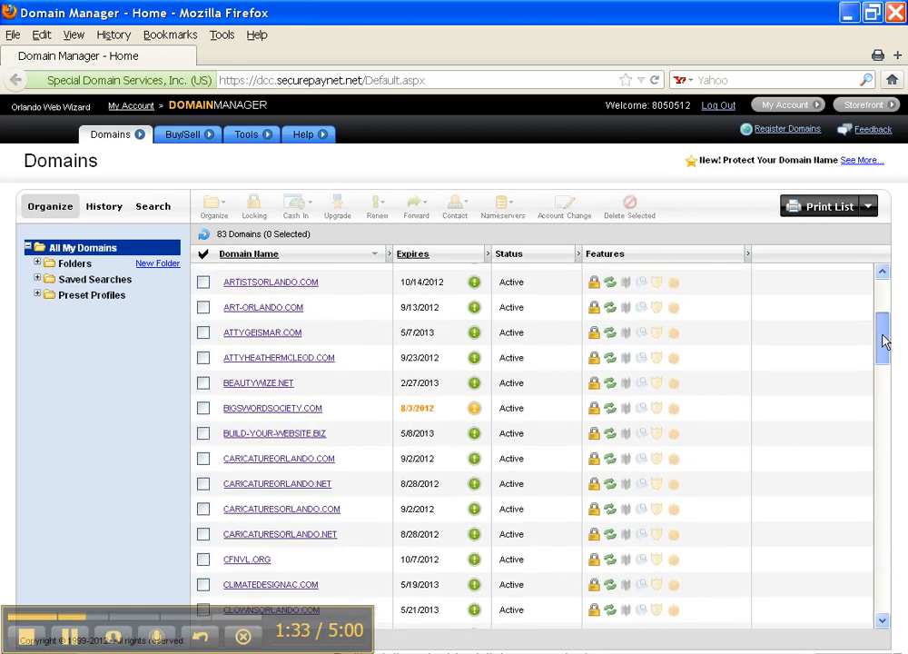
pyautogui.scroll(-3)
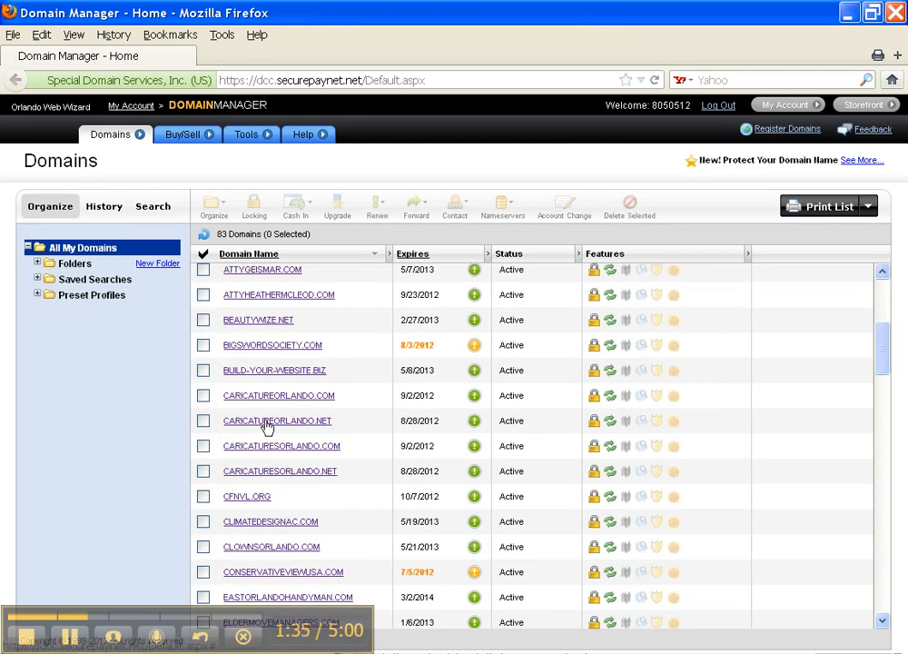
pyautogui.click(276, 422)
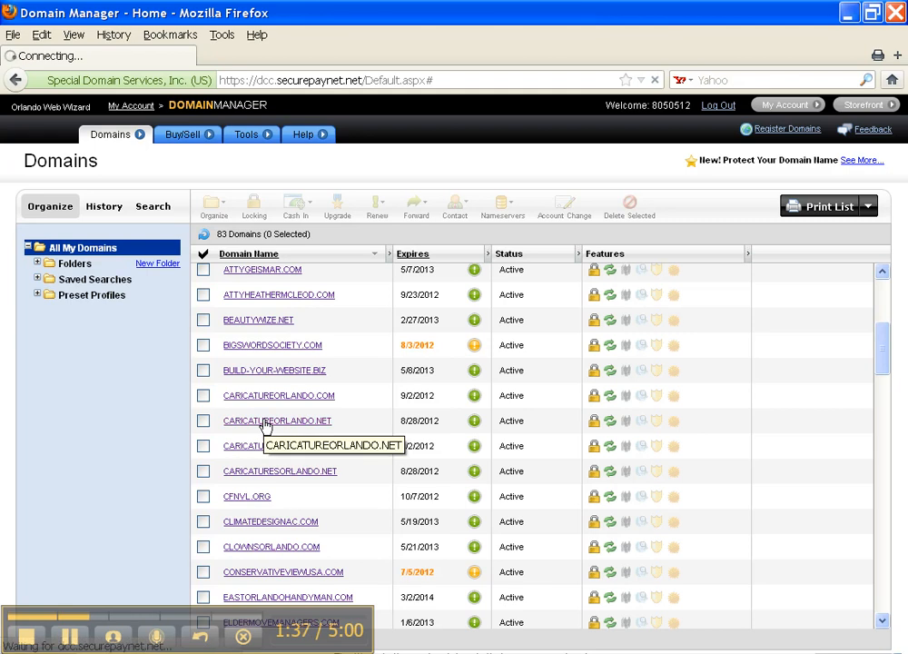
pyautogui.click(276, 422)
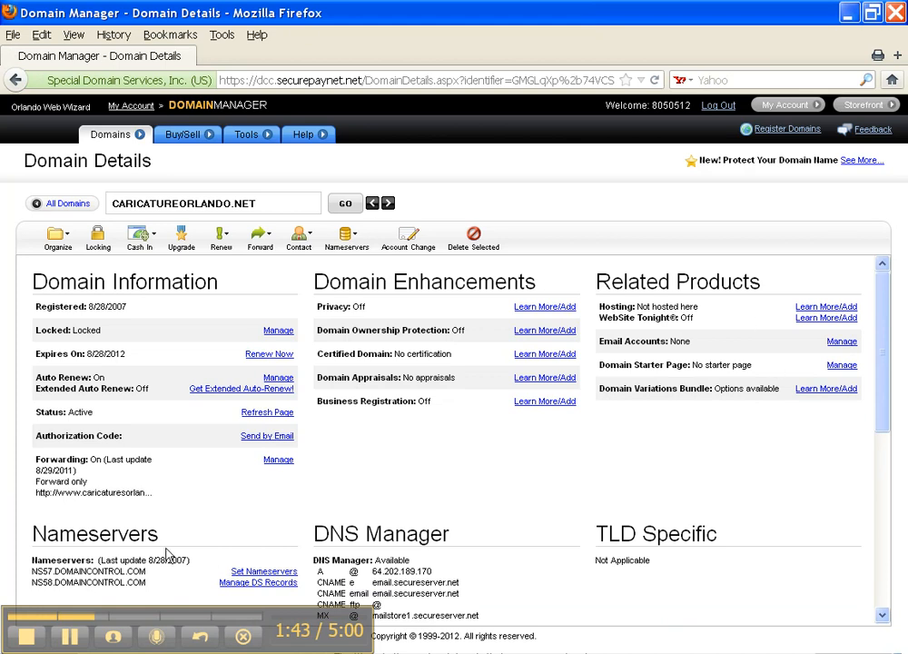
# Bring up the Set Nameservers dialog from the Nameservers section of the details page
pyautogui.scroll(-3)
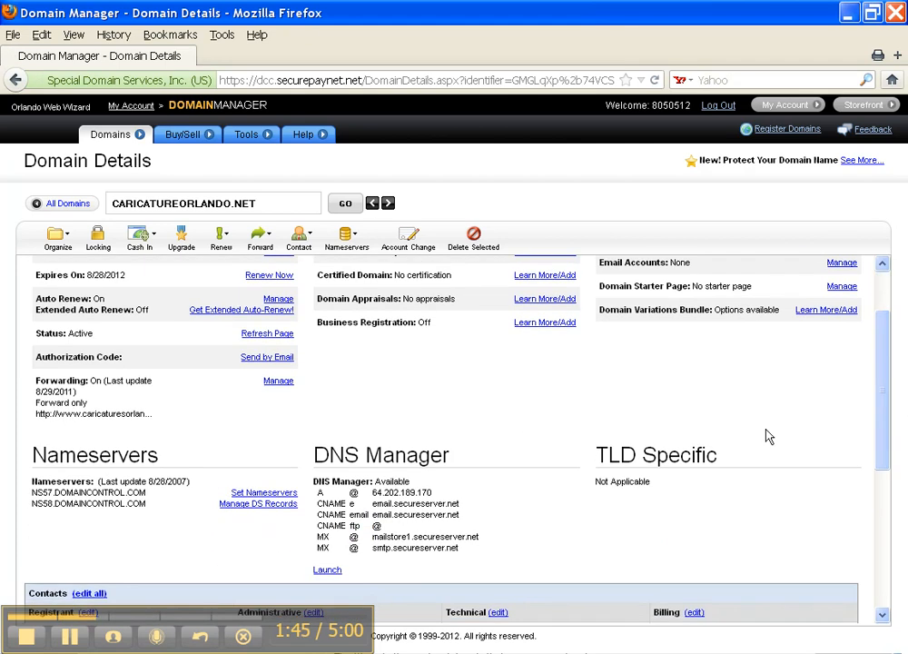
pyautogui.moveTo(214, 501)
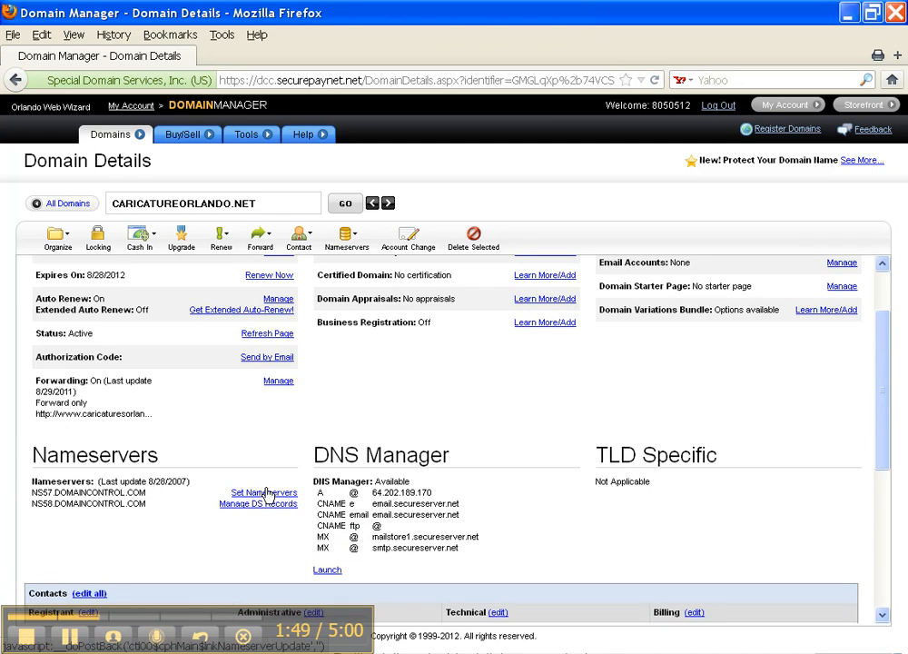
pyautogui.click(261, 493)
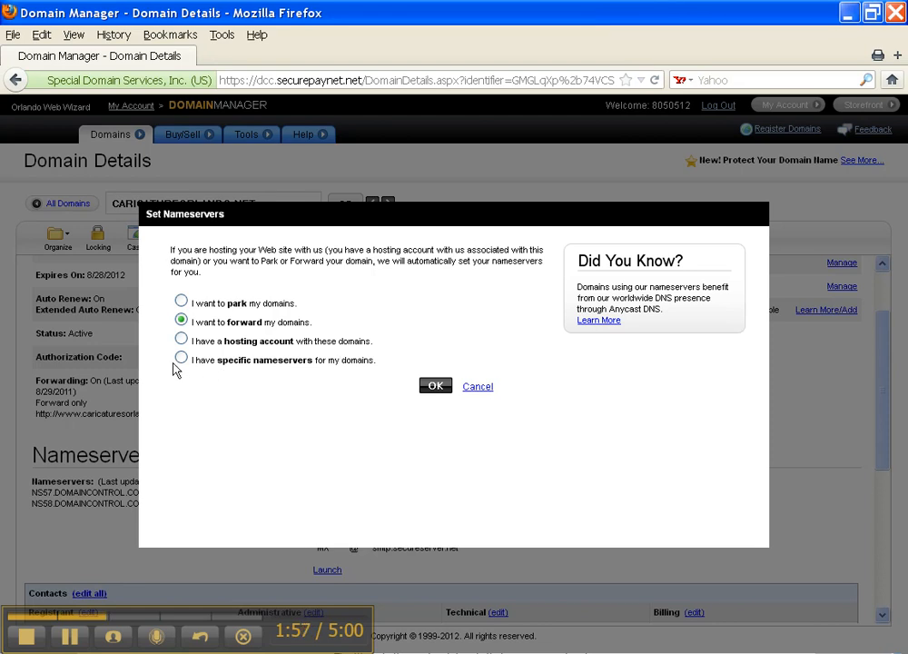
# Switch to specific nameservers and enter NS1.ORLANDOWEBWIZARD.COM and NS2.ORLANDOWEBWIZARD.COM as Nameserver 1 and 2
pyautogui.click(182, 359)
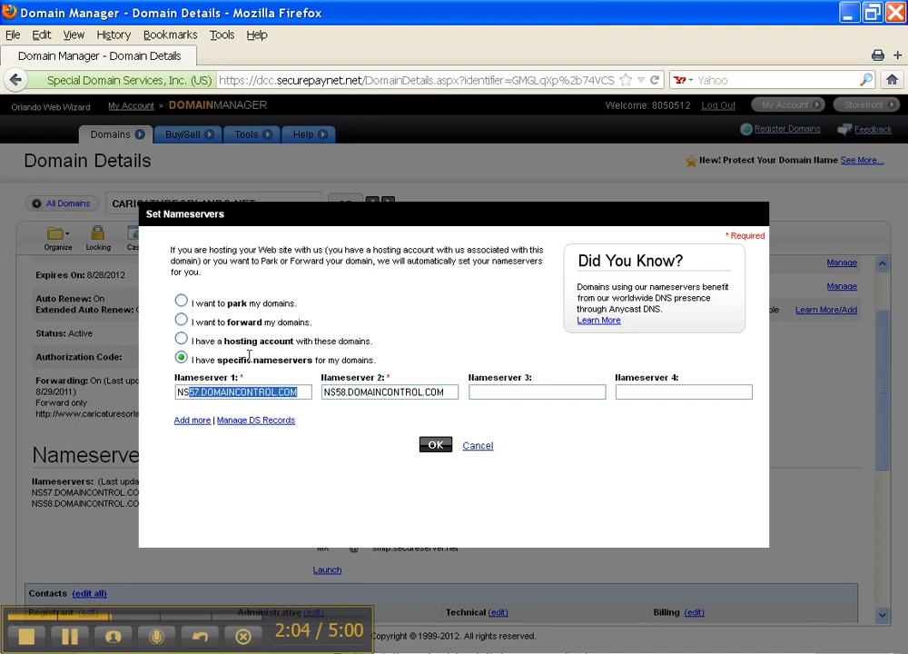
pyautogui.write('NS1.orlandoweb')
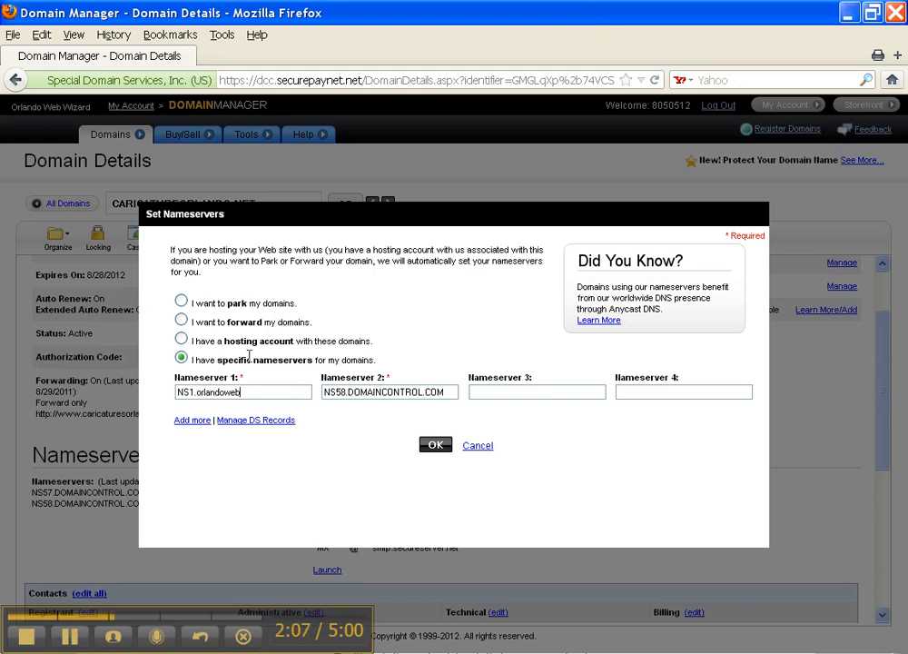
pyautogui.write('wizard')
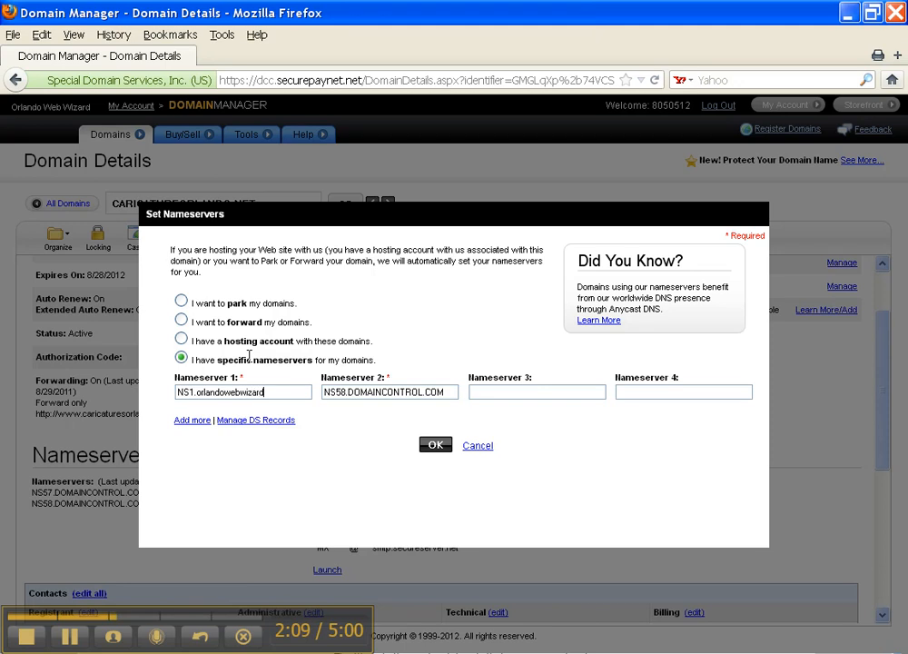
pyautogui.write('.com')
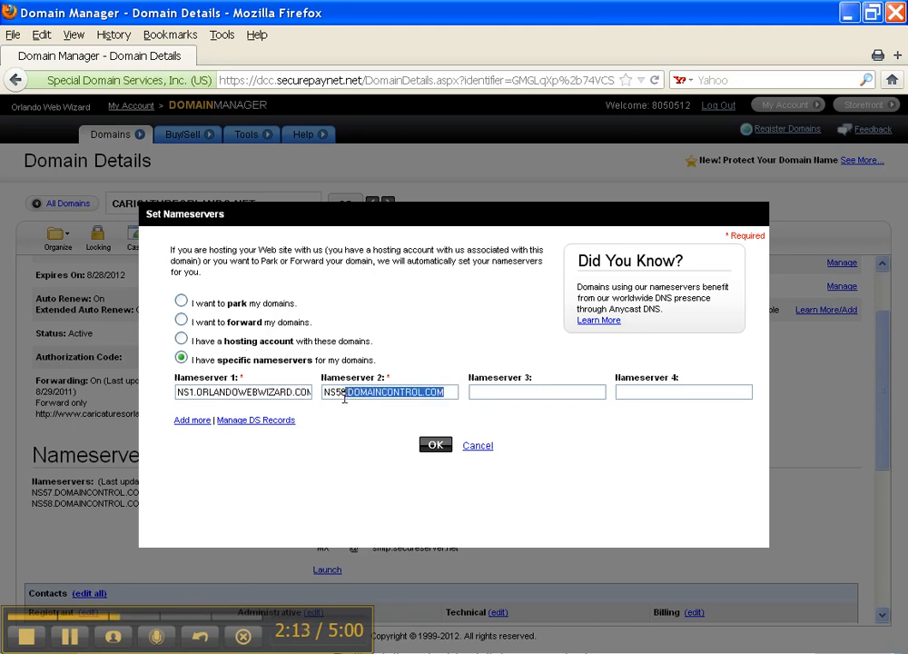
pyautogui.write('NS2')
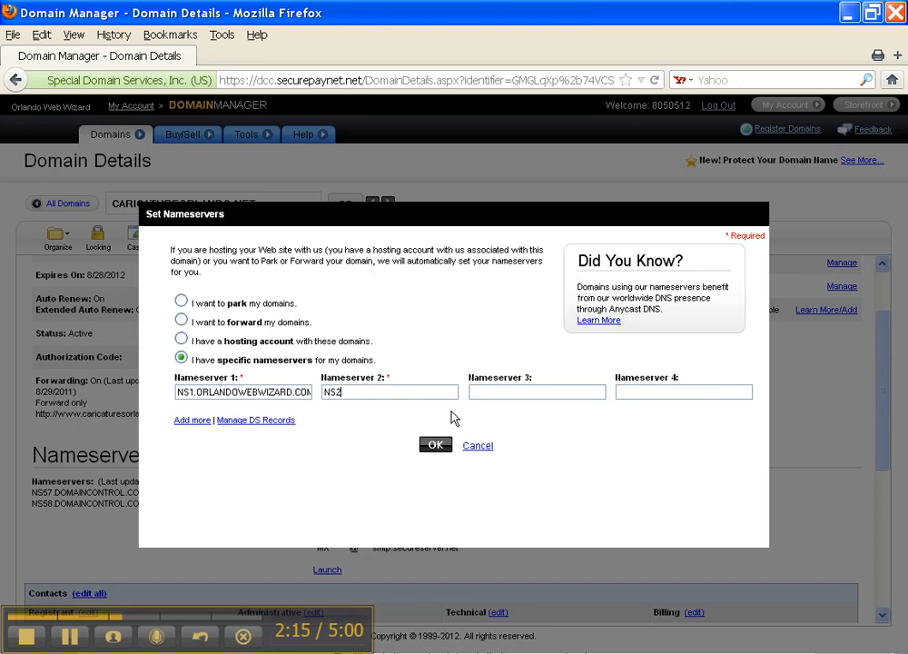
pyautogui.write('.or')
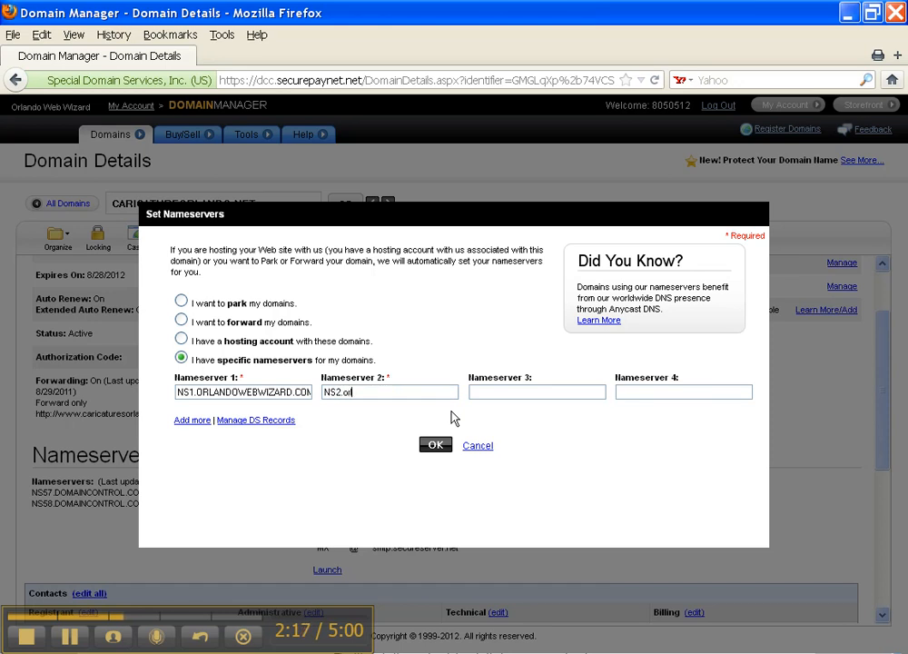
pyautogui.write('rlandowebwi')
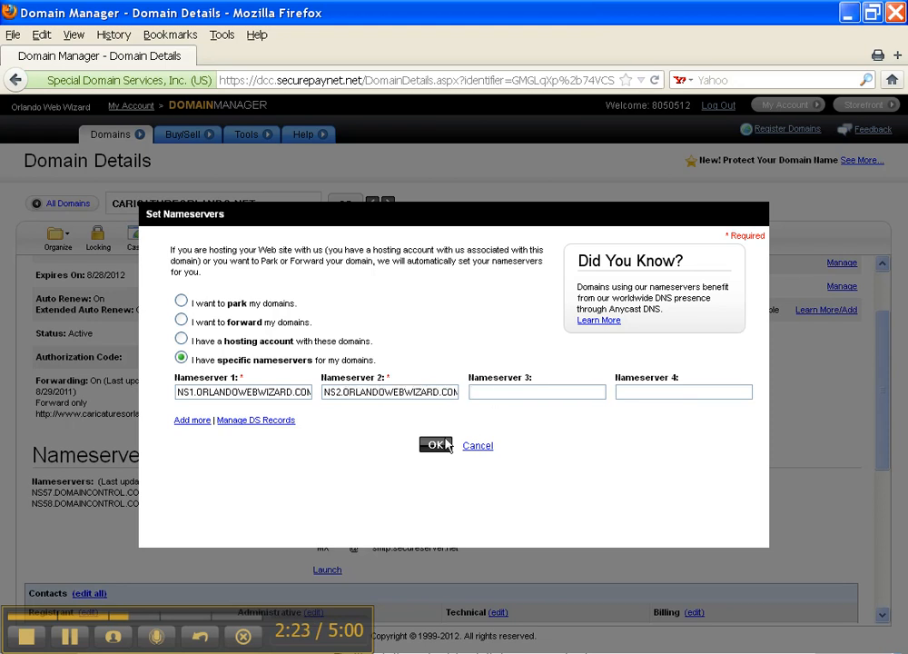
pyautogui.moveTo(478, 456)
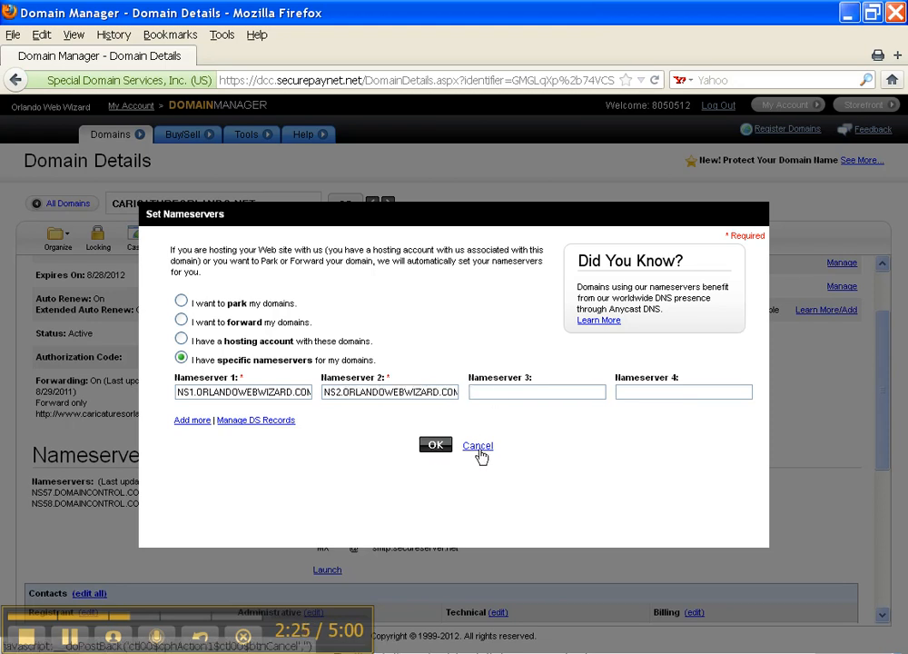
# Cancel the dialog, leaving the NS57/NS58.DOMAINCONTROL.COM nameservers in place
pyautogui.click(478, 445)
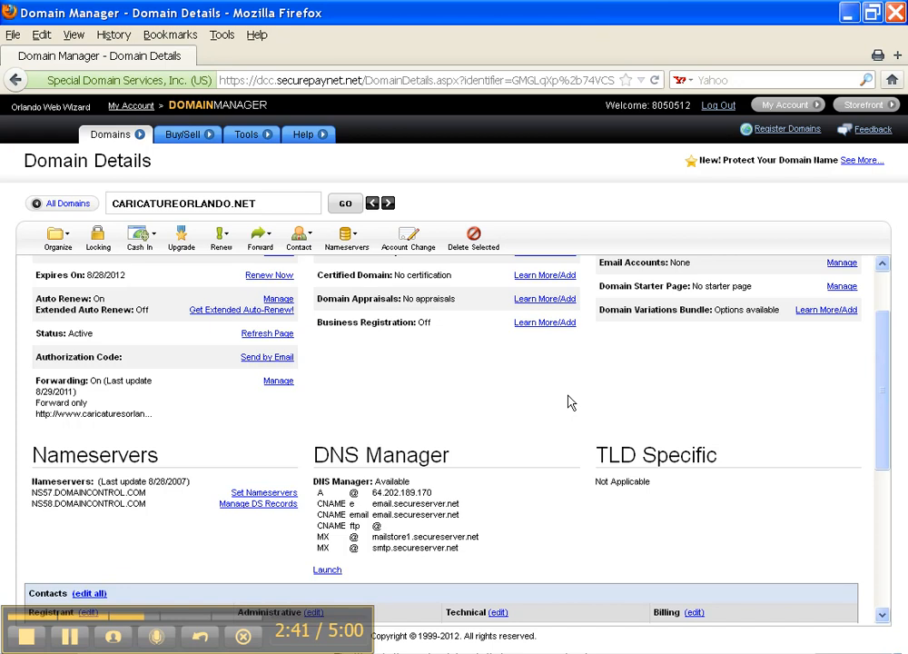
pyautogui.moveTo(564, 392)
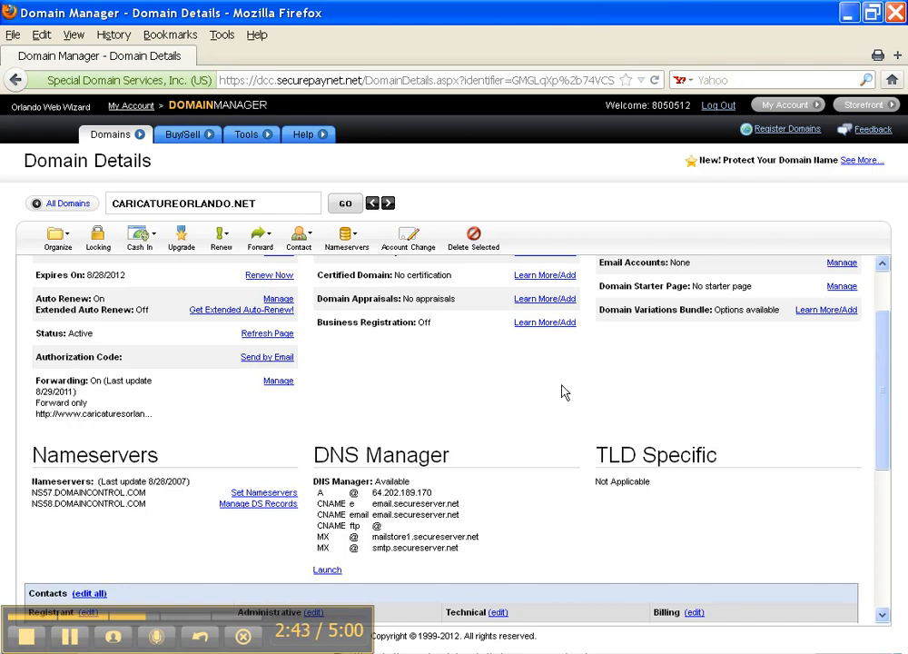
pyautogui.moveTo(508, 385)
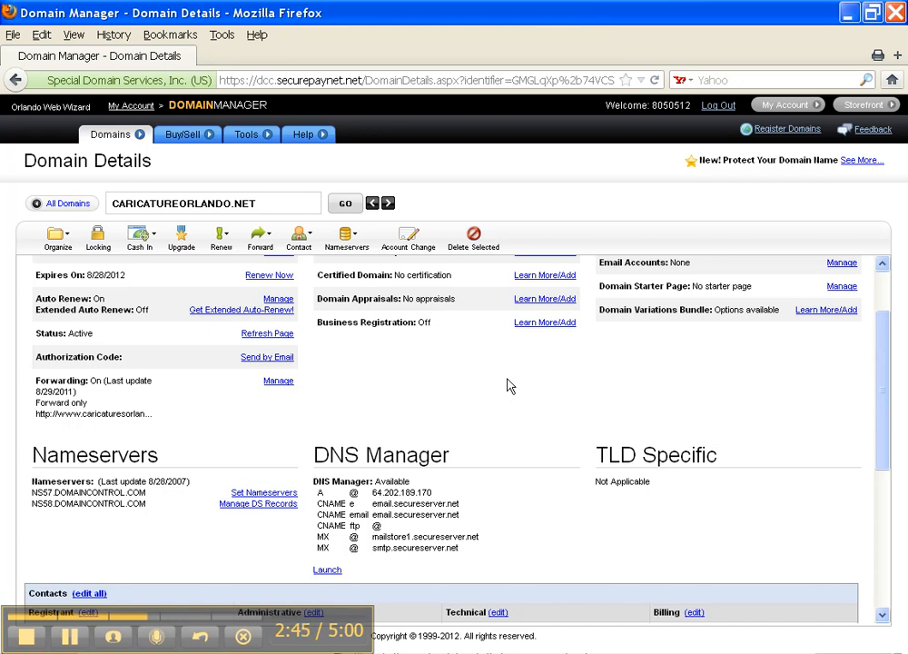